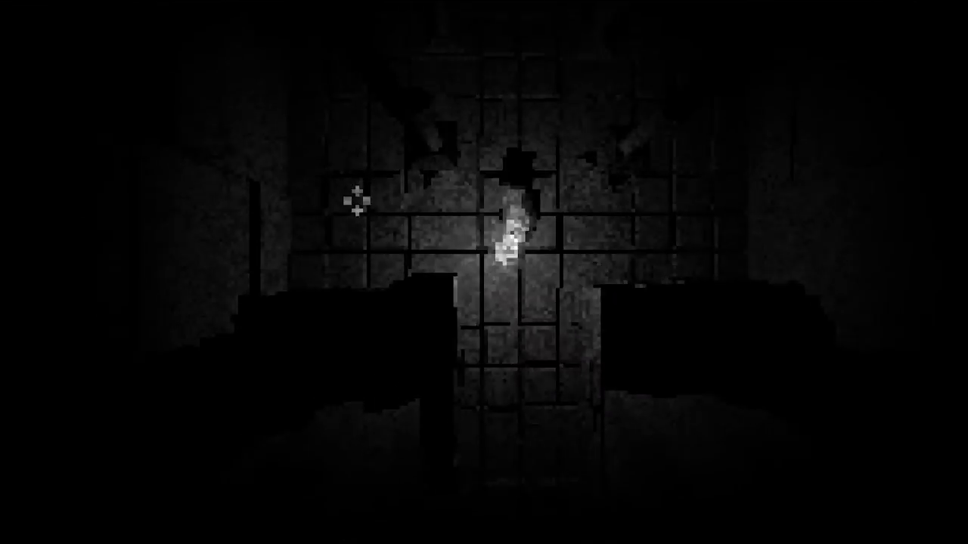
{"action": "mouse_move", "coordinate": [488, 72]}
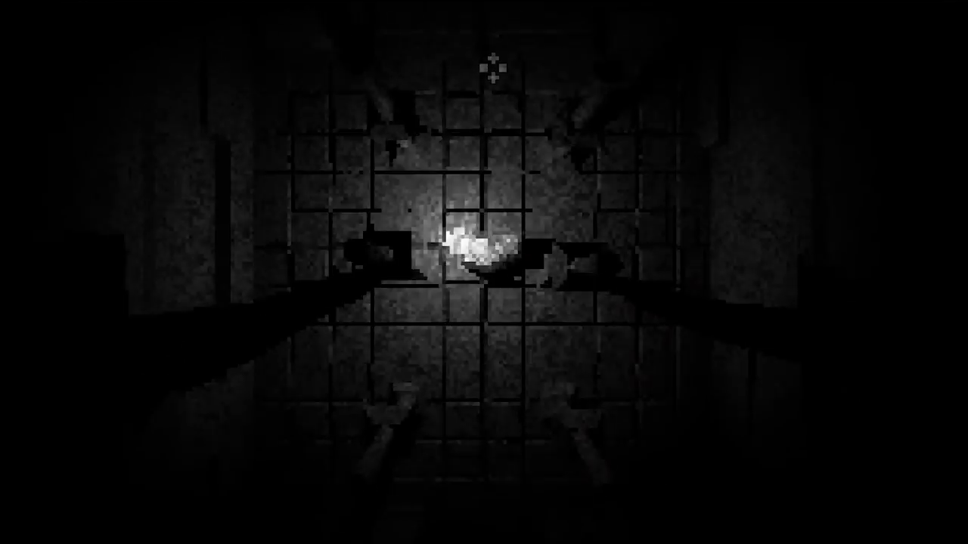